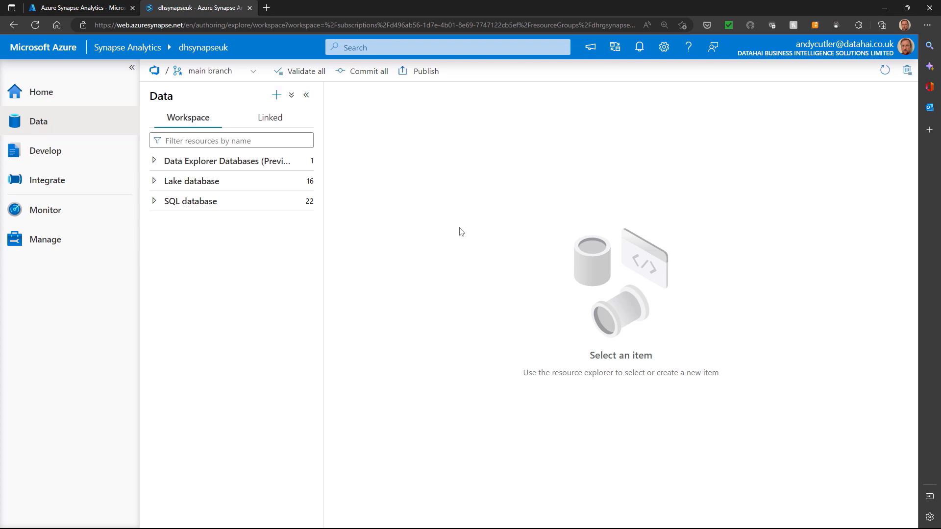
mouse_move(387, 135)
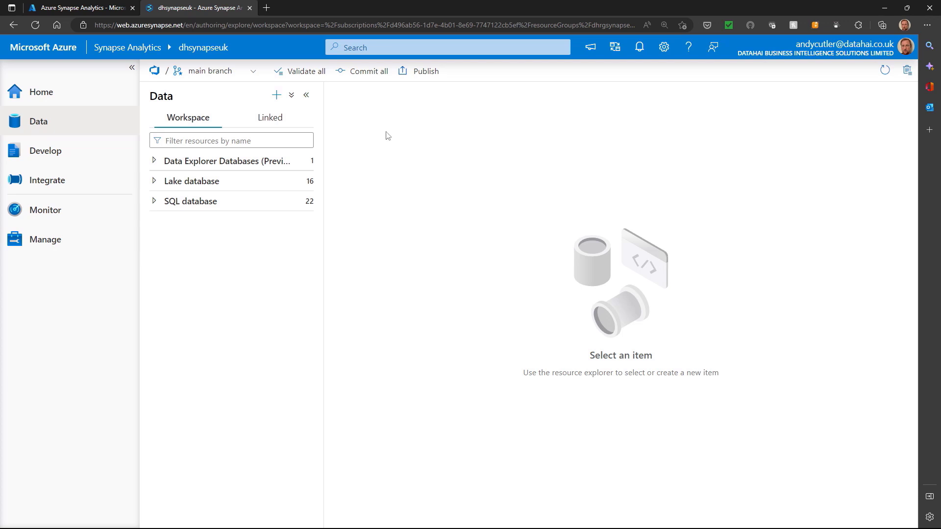
Show the Data hub's new-resource menu listing SQL database, Lake database and external data
click(277, 95)
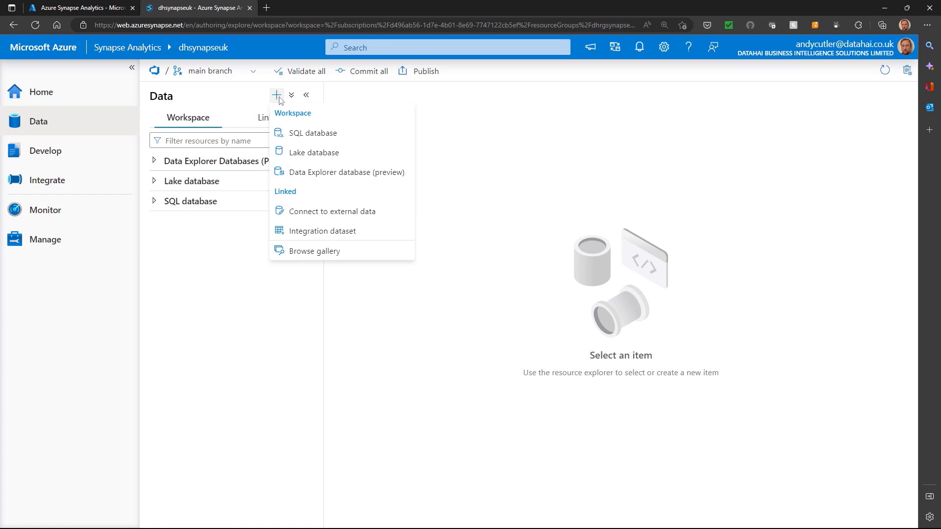
mouse_move(313, 152)
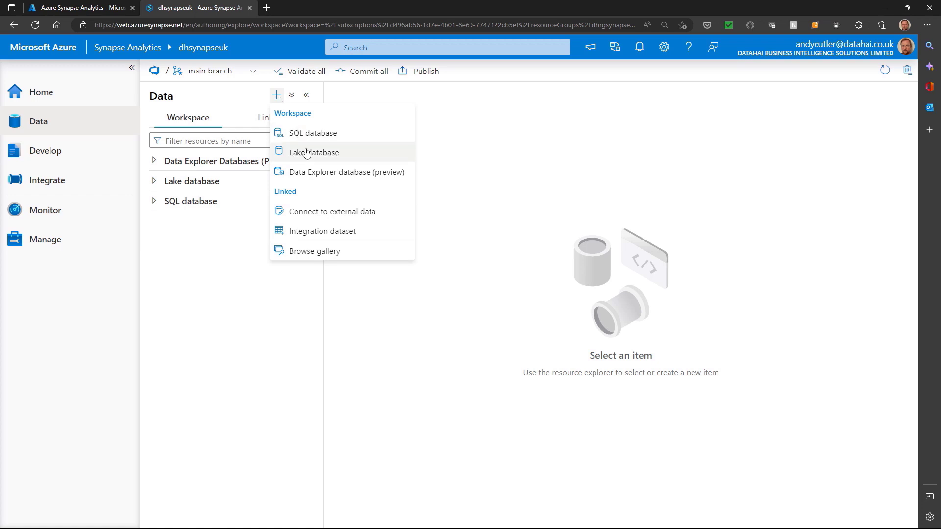
Create lake database Database1 on AzureDataLakeStorage3 with input folder datalakehouseuk/curated
click(313, 152)
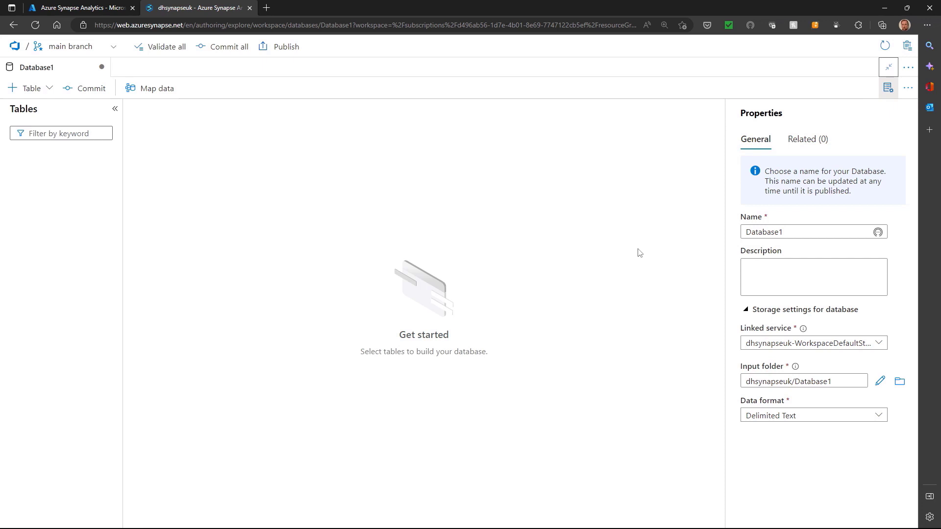
mouse_move(676, 320)
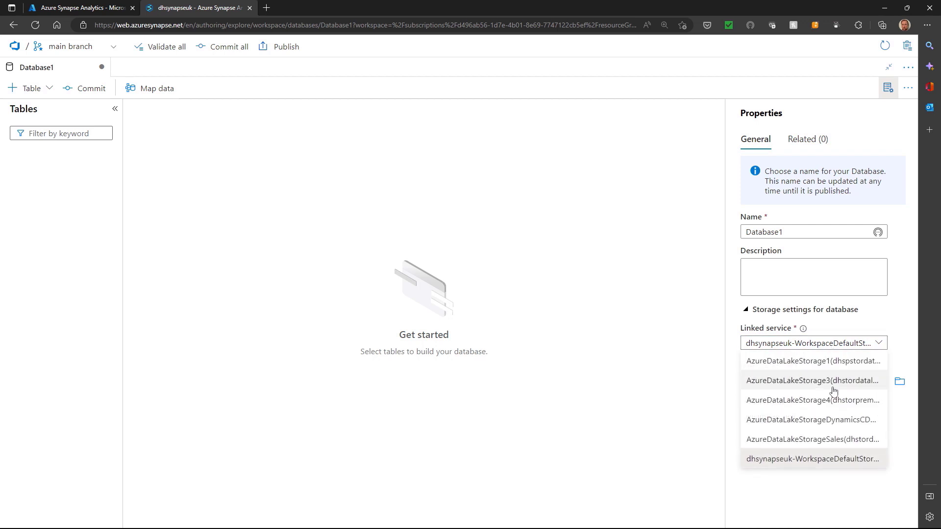
click(813, 379)
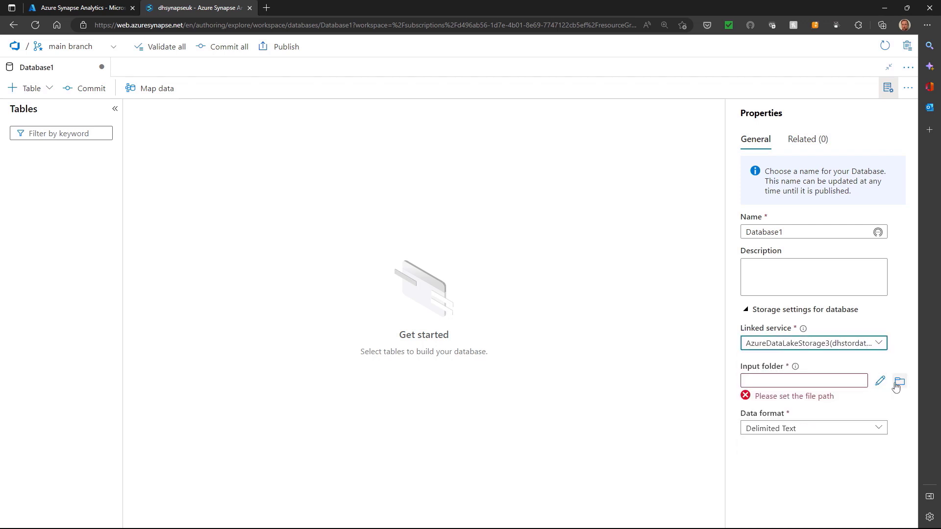
click(898, 380)
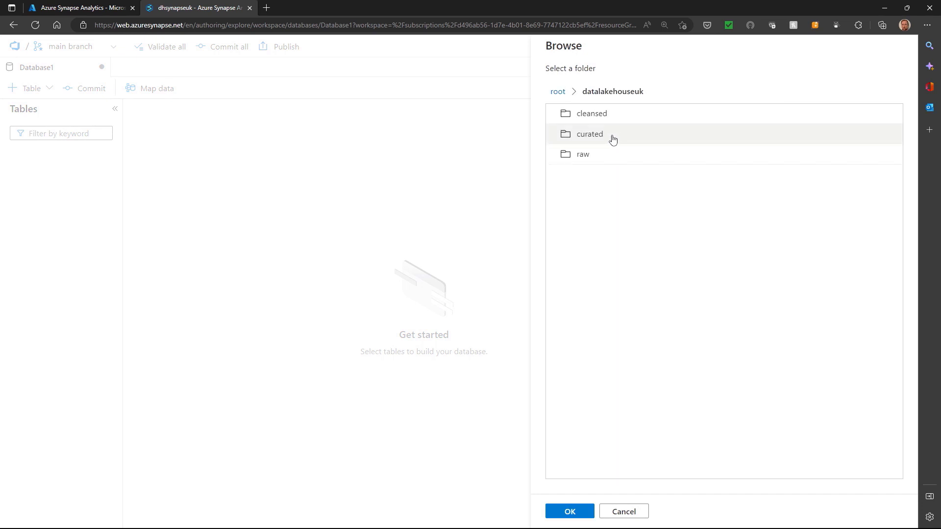
click(568, 511)
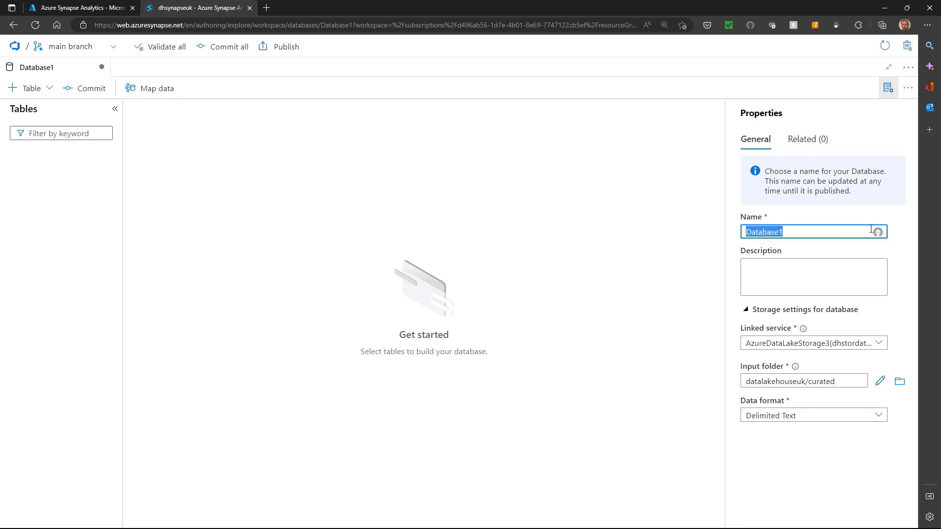
Enter WebDataWarehouseV2 as the lake database name and choose Parquet as data format
text(W)
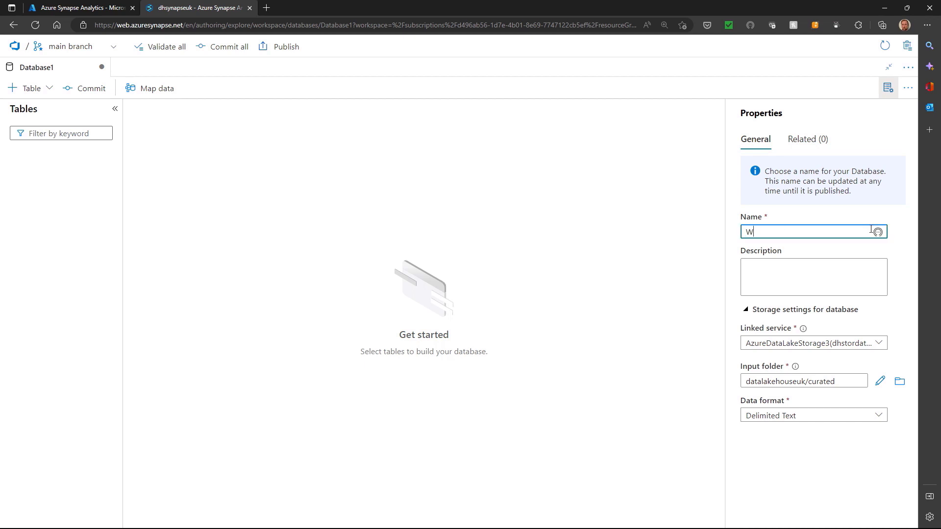
text(edDataWar)
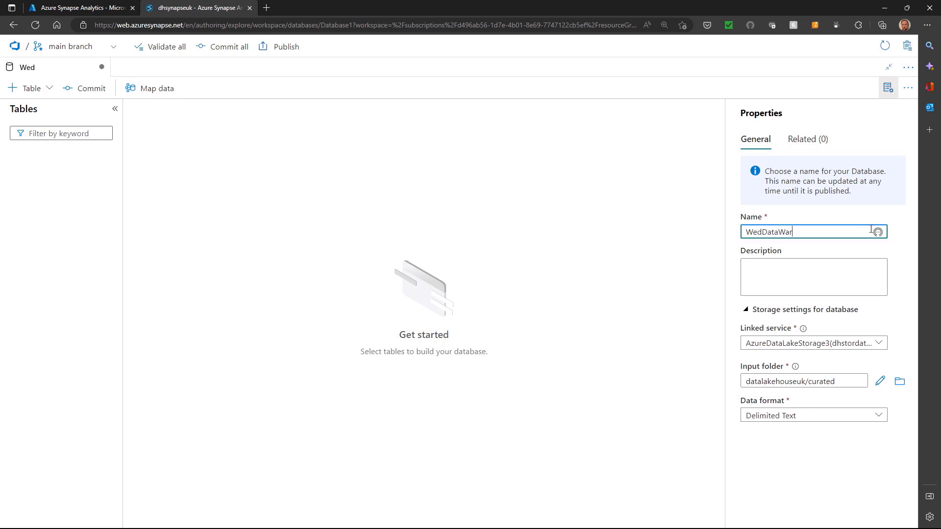
text(ehouseV2)
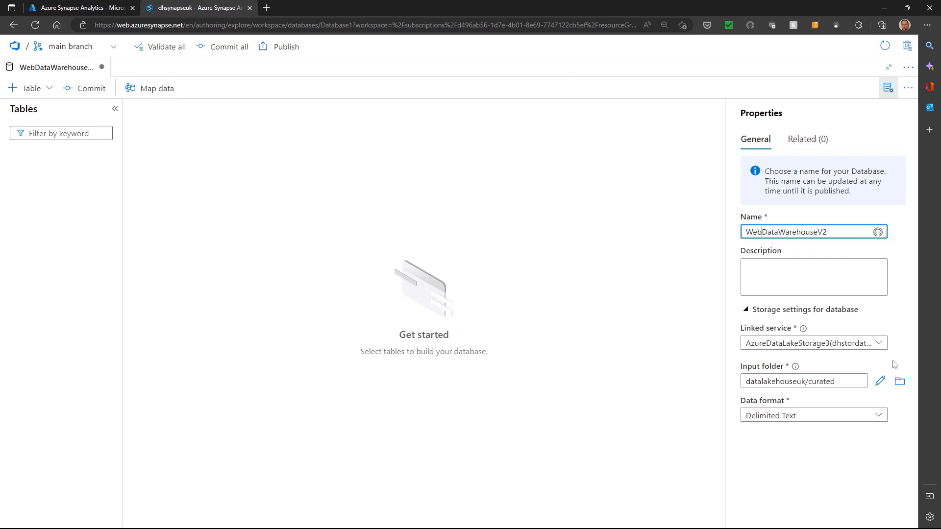
click(812, 415)
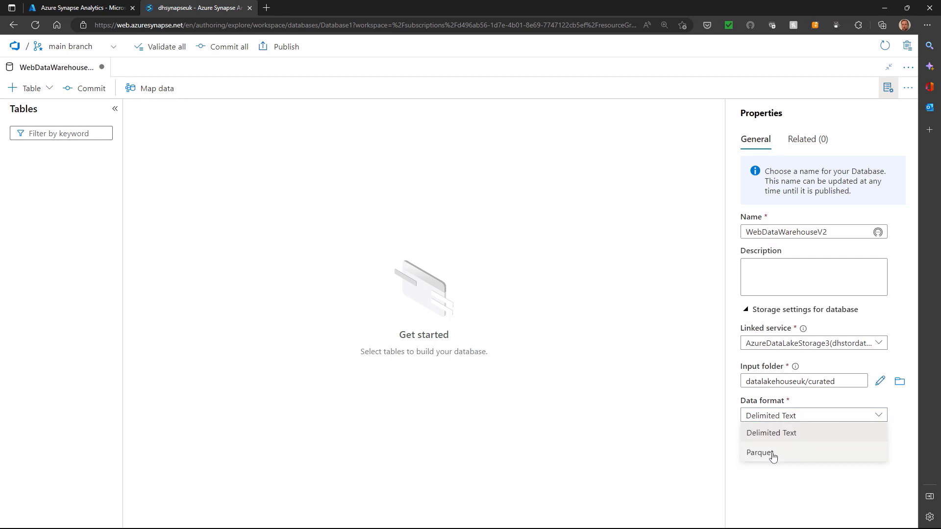
click(758, 452)
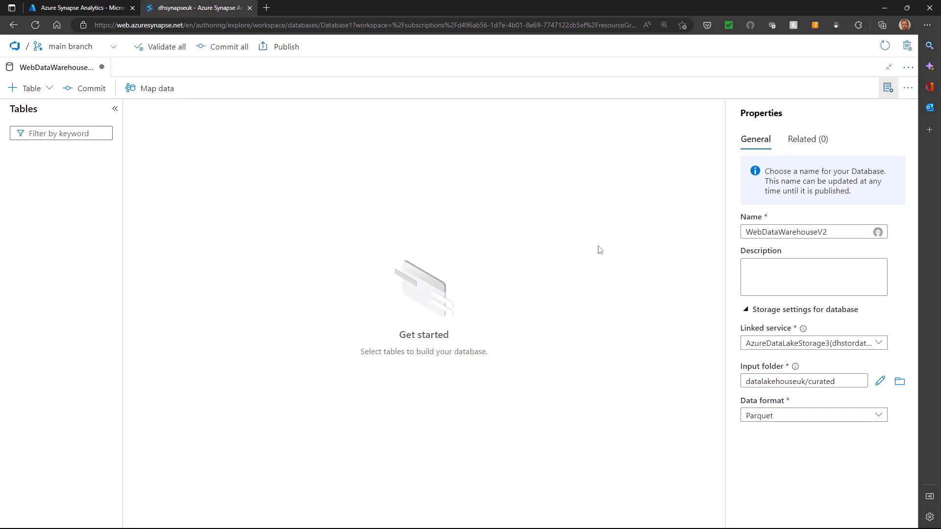
mouse_move(220, 178)
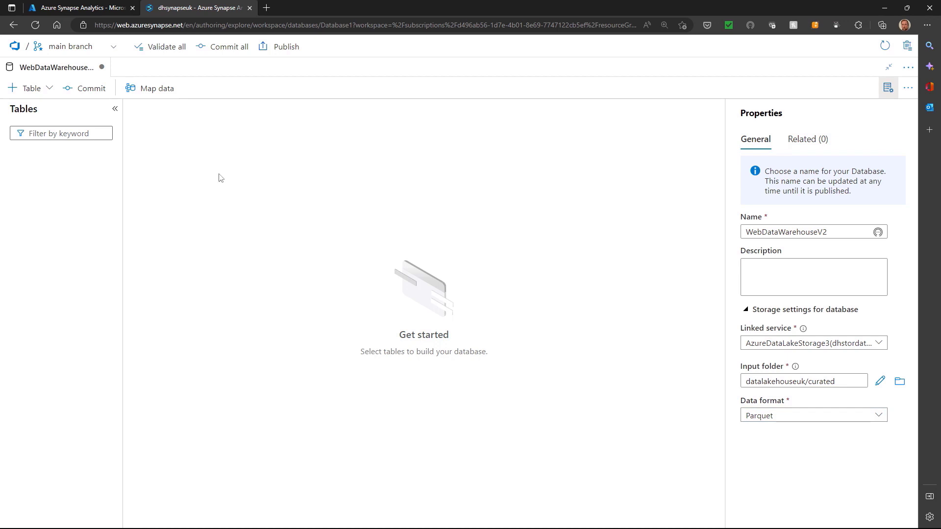
Start a new external table using the + Table 'From data lake' option
click(29, 88)
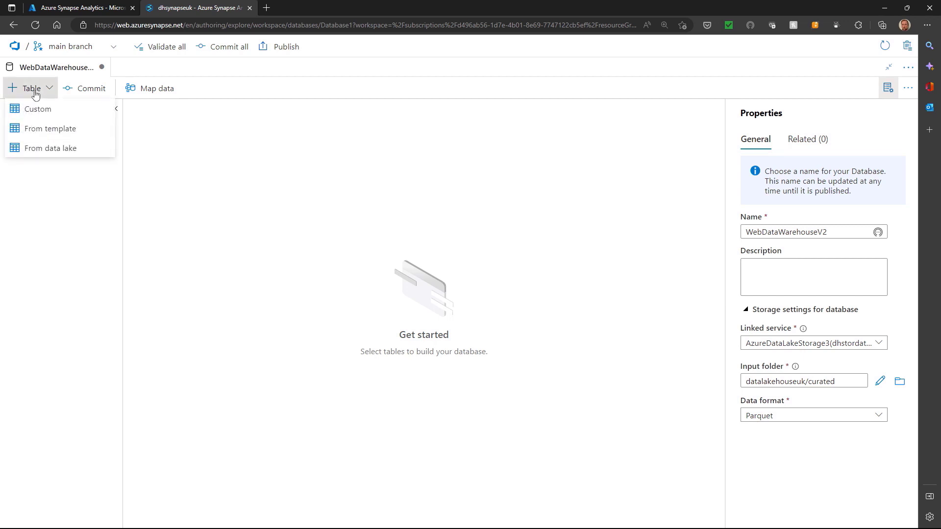
mouse_move(63, 128)
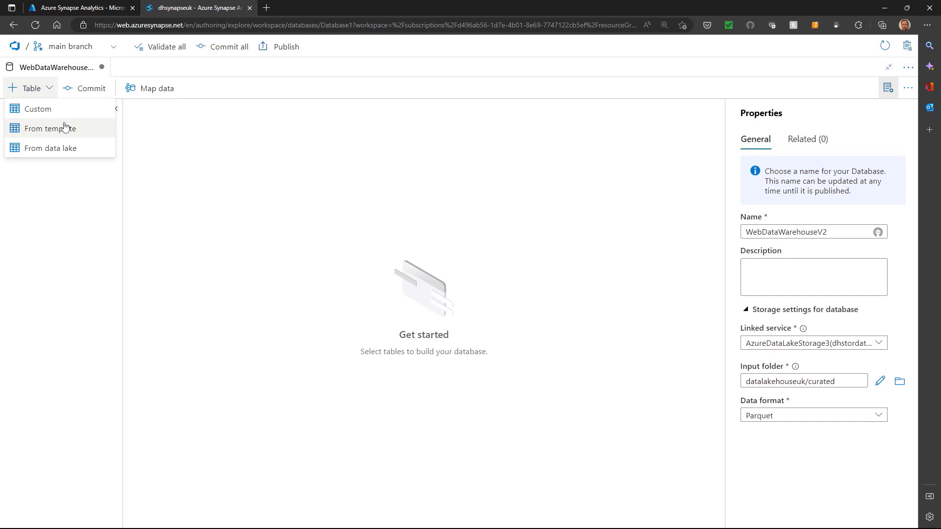
mouse_move(71, 148)
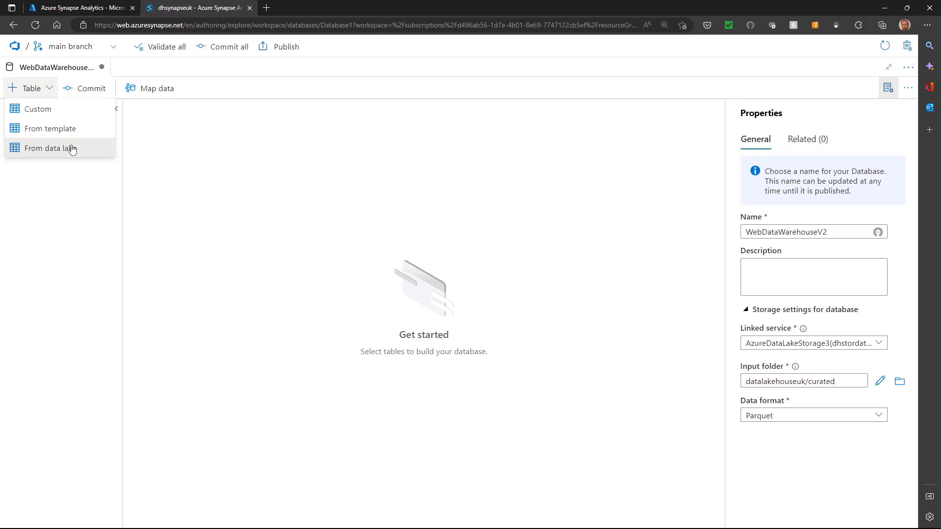
click(50, 148)
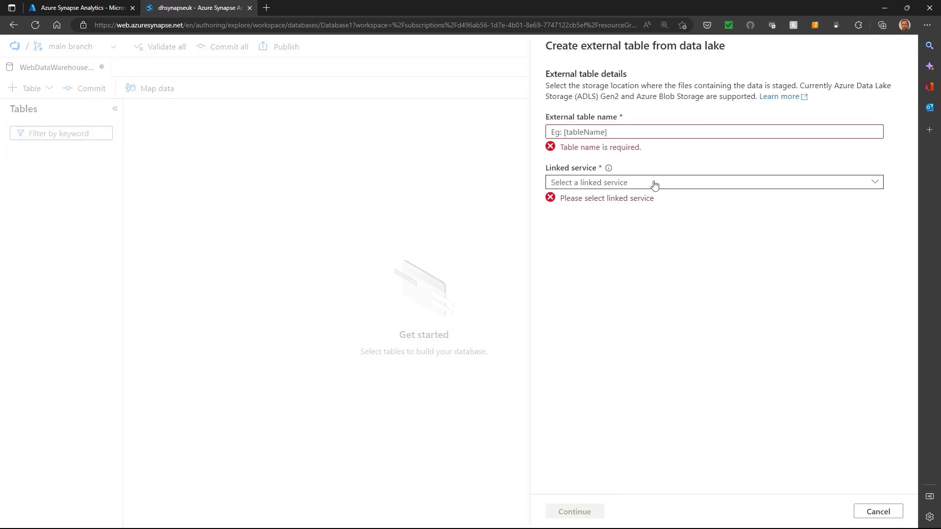
Name the table DimDate, sourcing datalakehouseuk/curated/salesdata/DimDate on AzureDataLakeStorage3
click(714, 183)
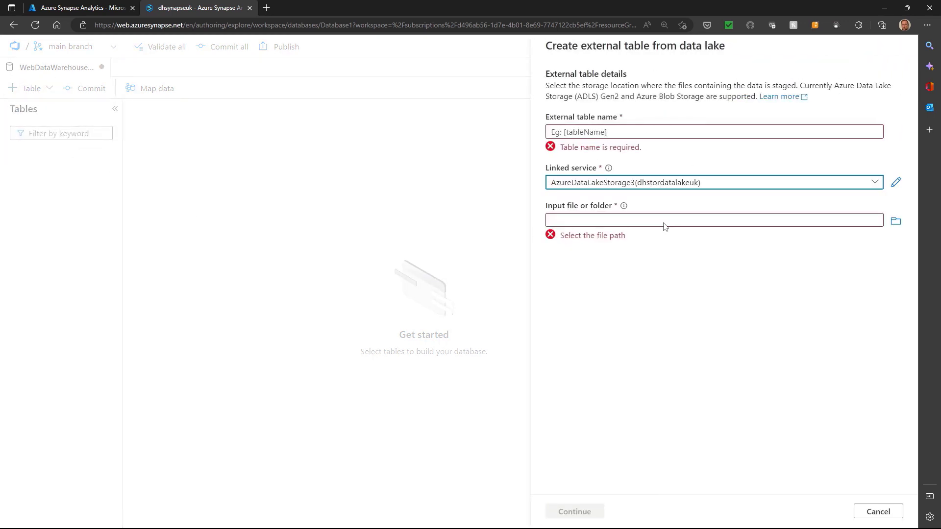
click(895, 220)
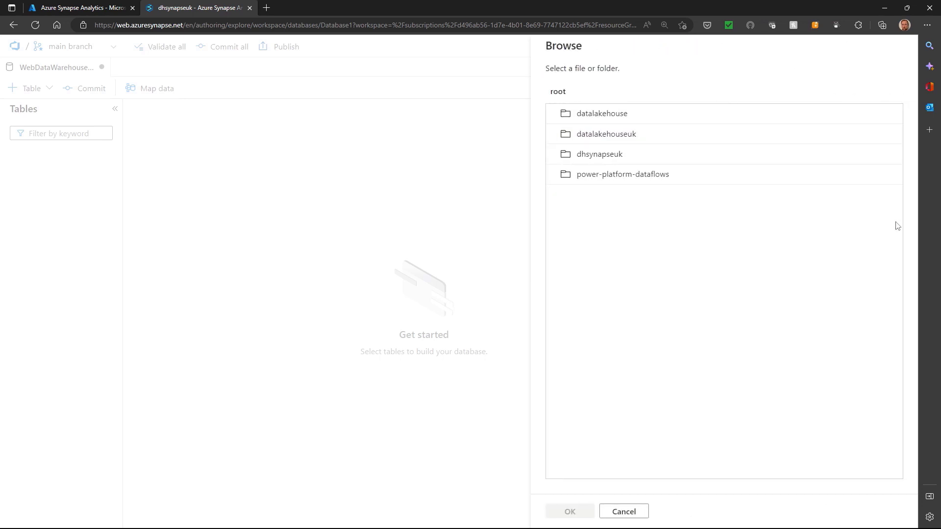
click(606, 134)
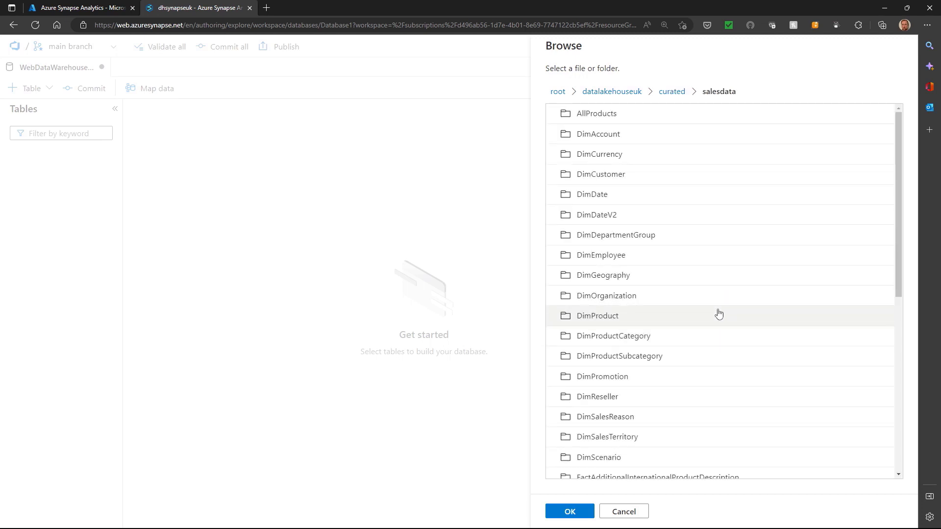
mouse_move(612, 255)
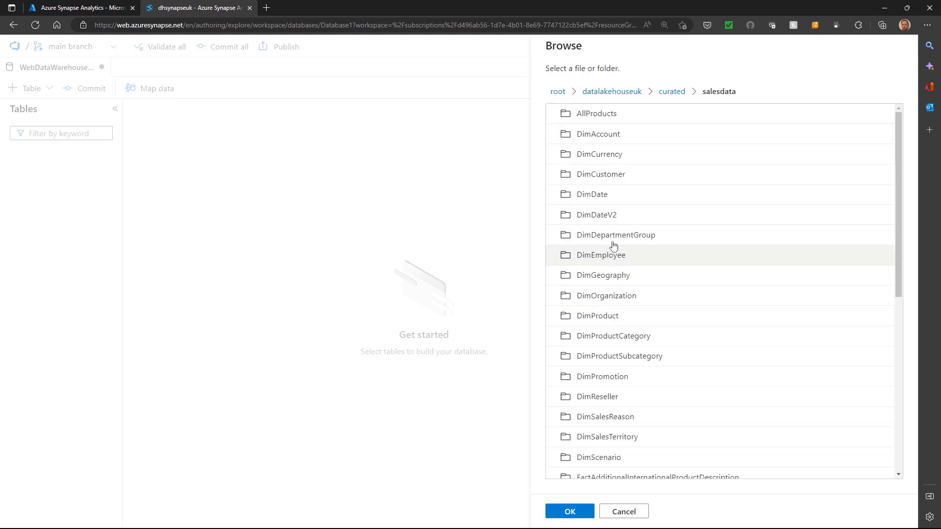
click(591, 194)
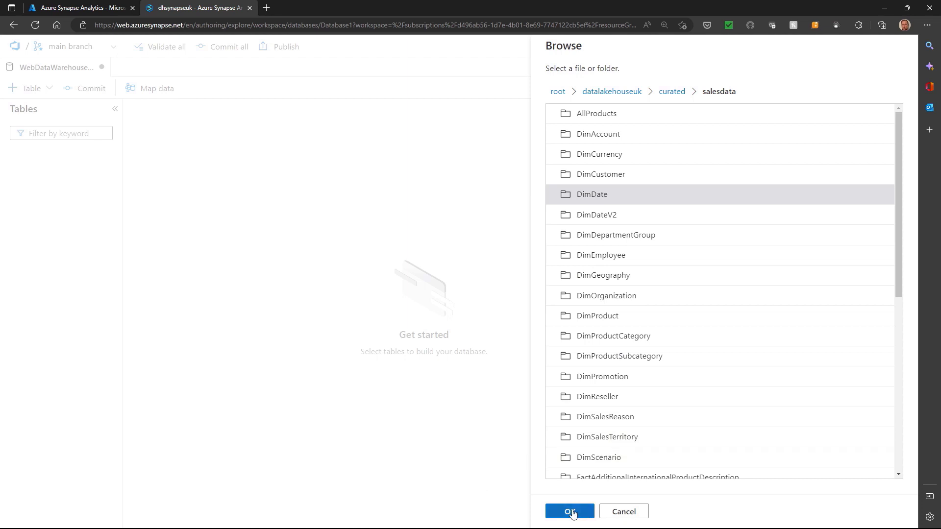
click(569, 511)
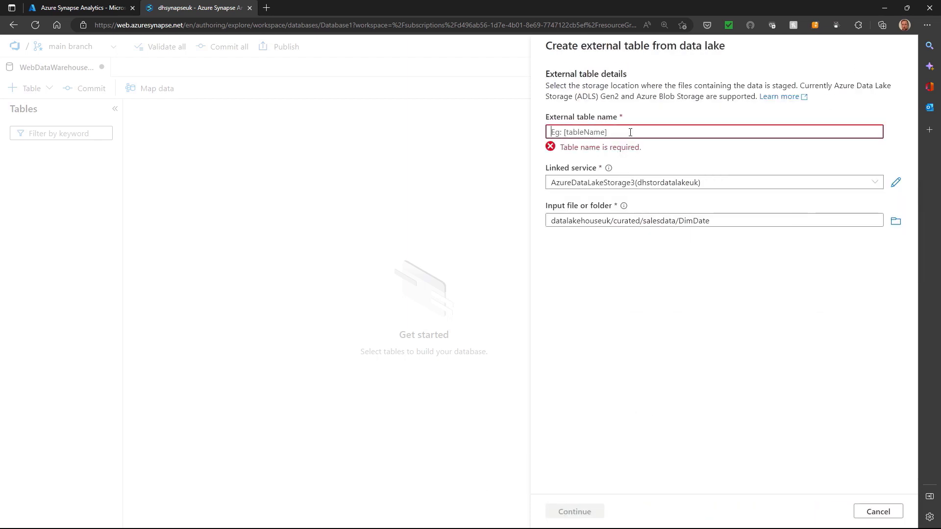
text(DimDate)
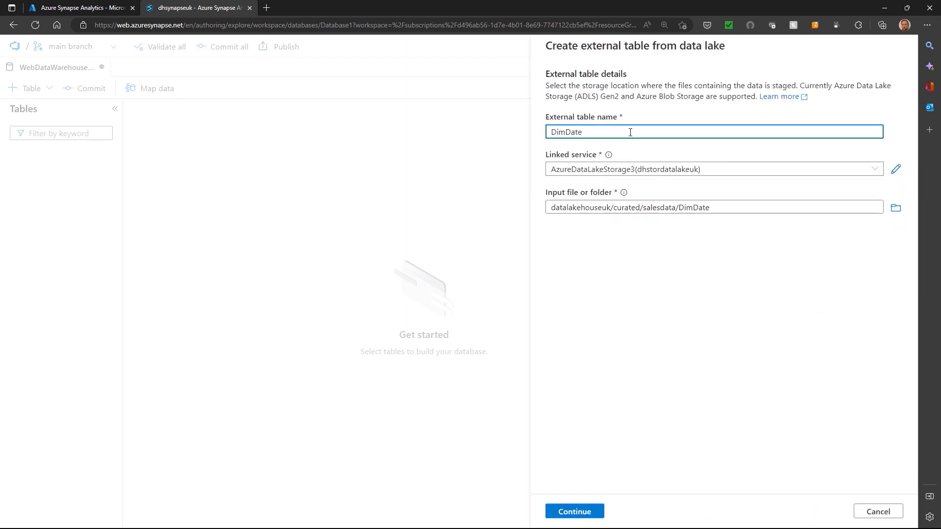
Set DimDate's max string length to 100 and review its Parquet data preview
click(573, 511)
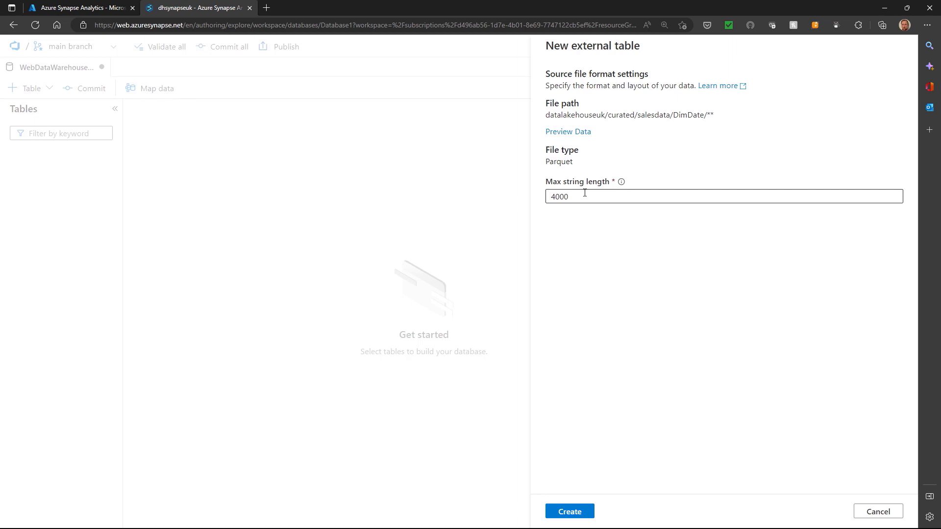
text(100)
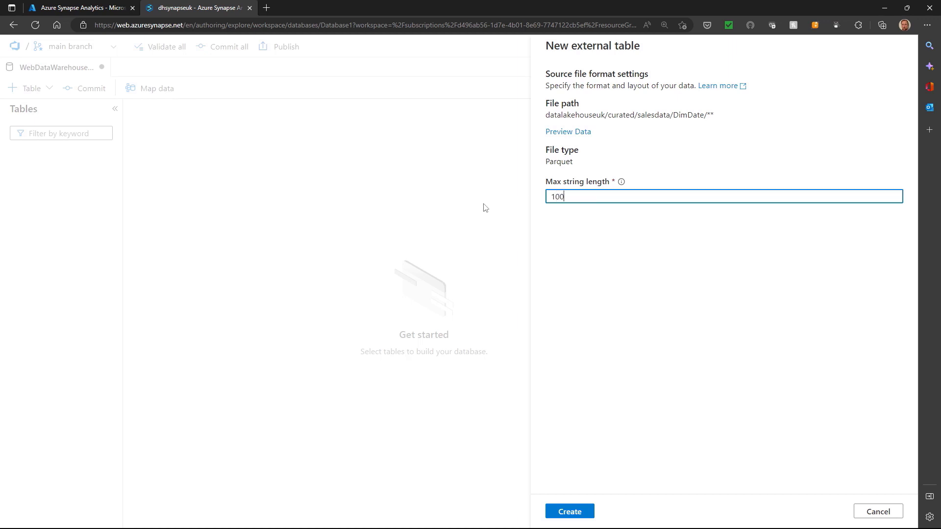
mouse_move(631, 242)
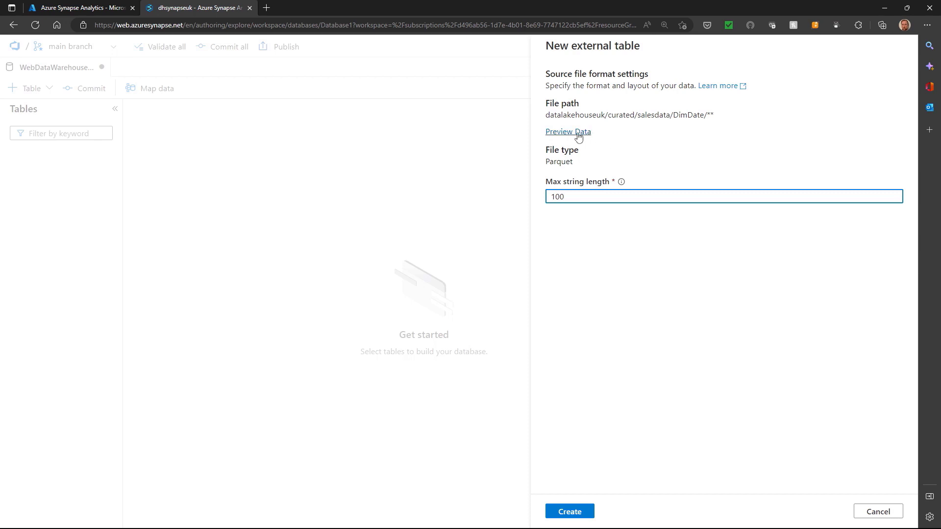
click(568, 132)
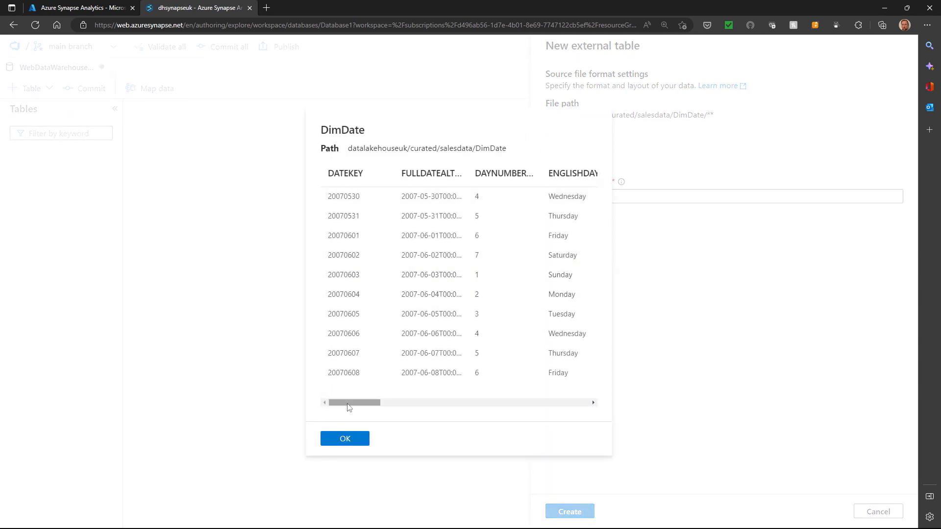
scroll(right, 3)
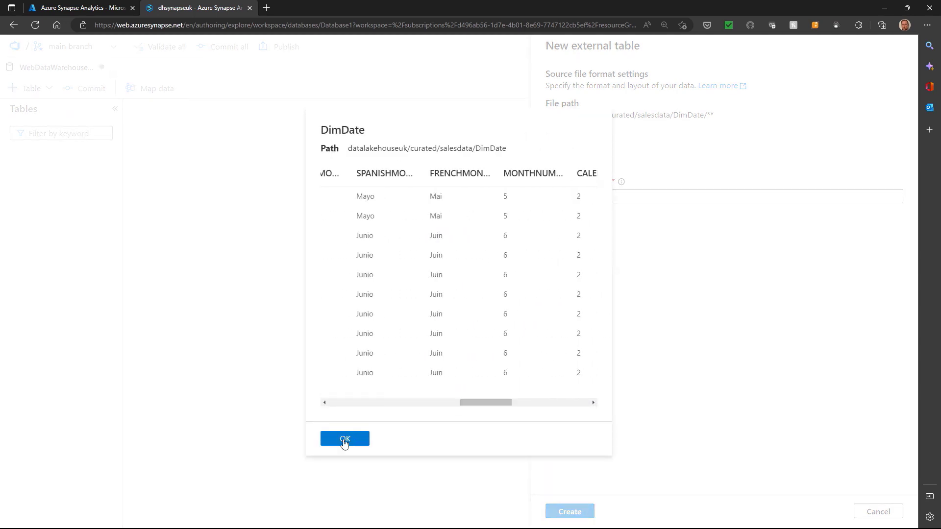
click(344, 439)
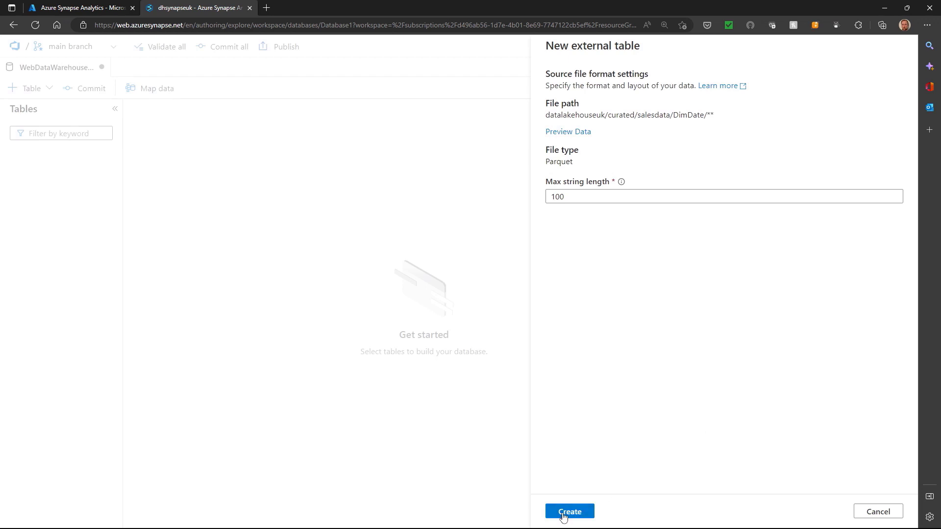
Create the DimDate table and start another table on AzureDataLakeStorage3
click(568, 511)
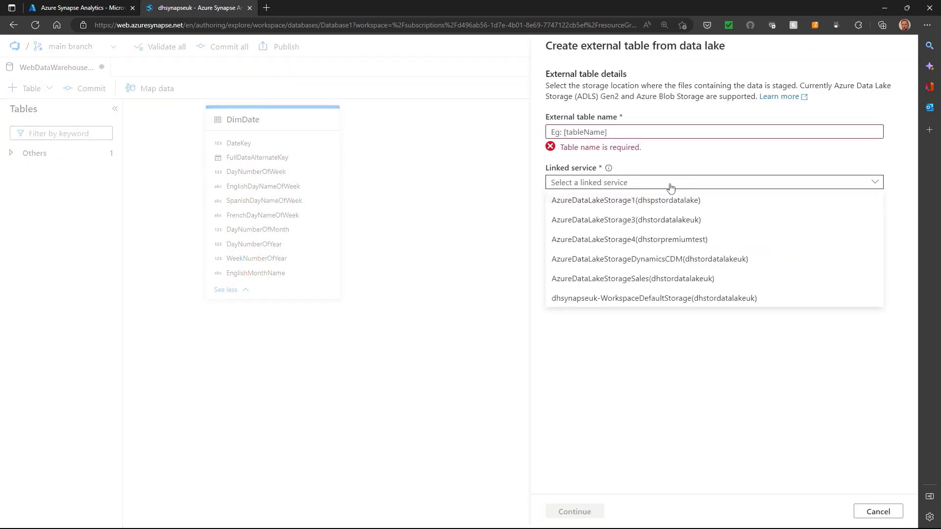
click(625, 219)
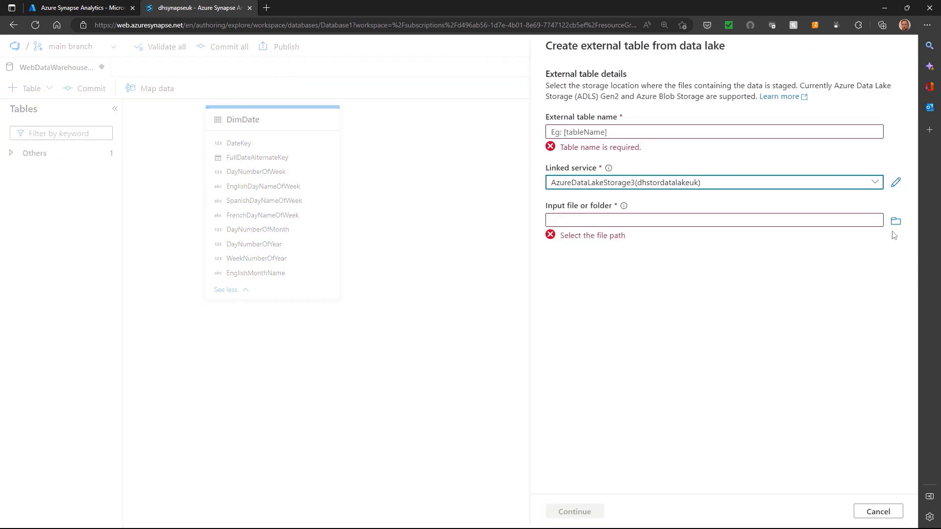
click(895, 221)
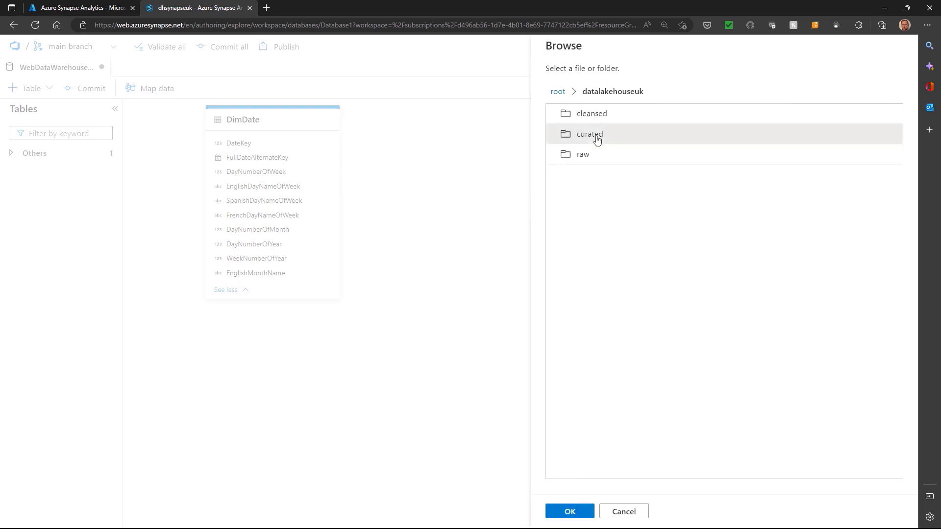
Choose the curated/salesdata/FactInternetSales folder and name the table FactInternetSales
double_click(589, 134)
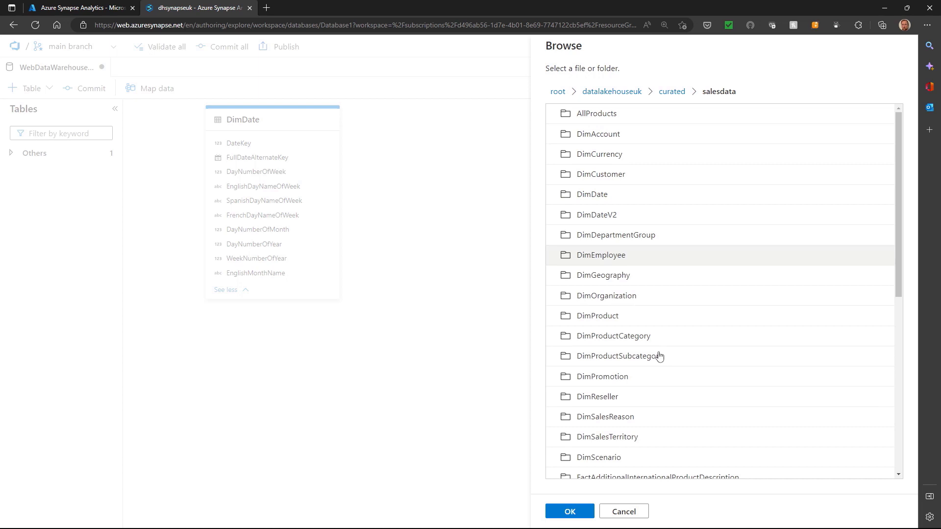
scroll(down, 3)
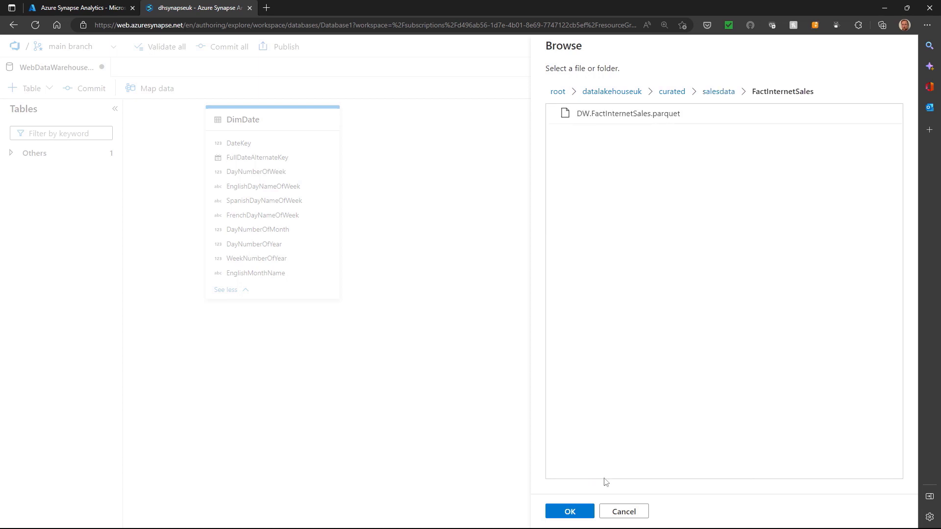
click(569, 511)
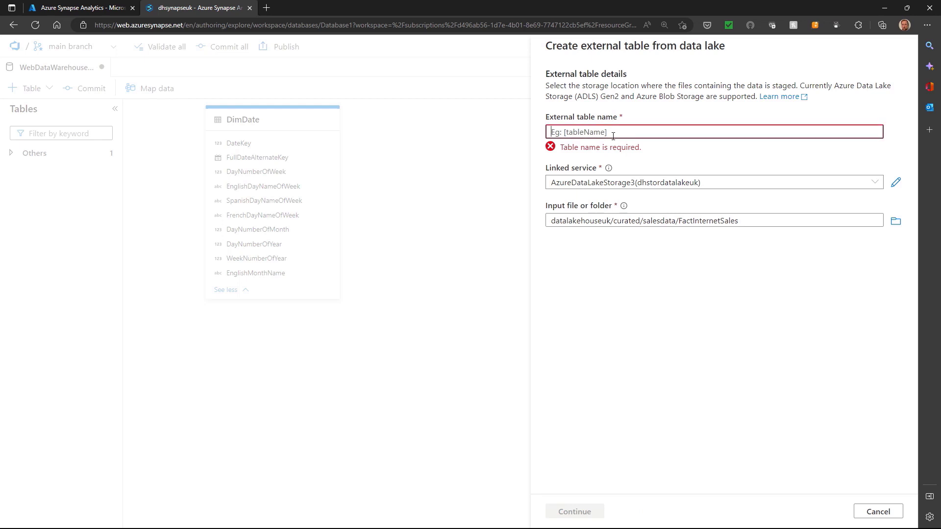
text(FactInter)
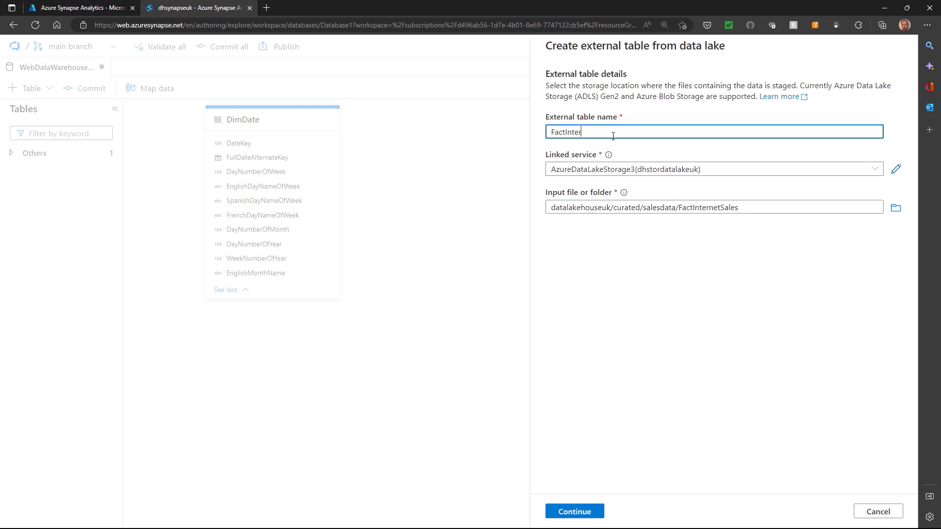
text(netSales)
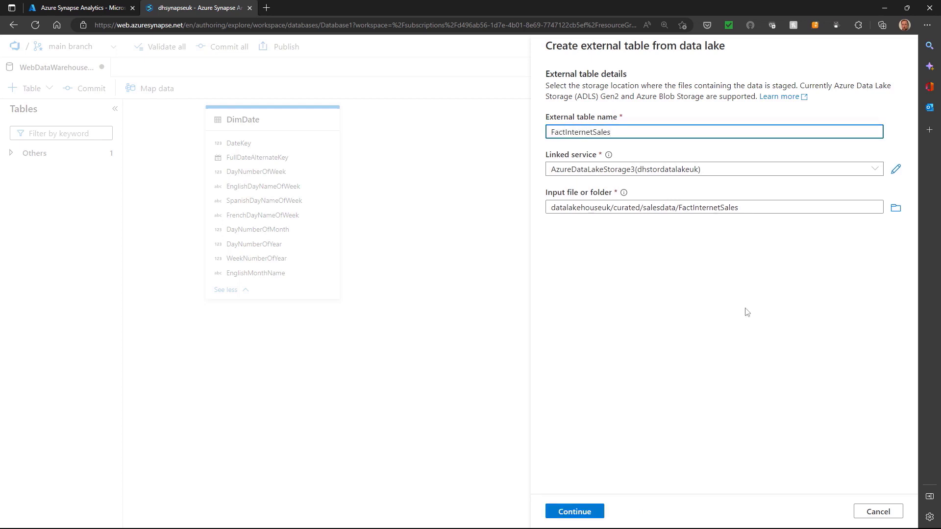
Set FactInternetSales max string length to 100, preview its data, and create the table
click(573, 511)
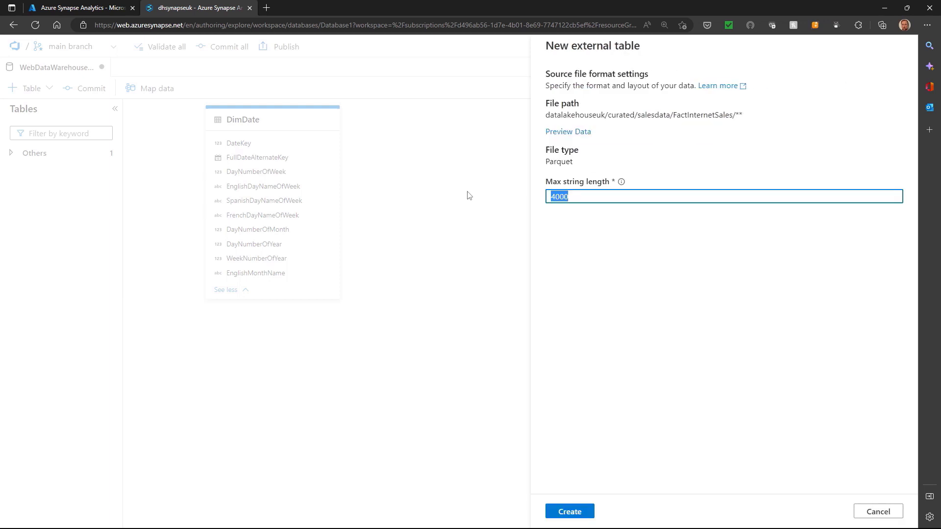
text(100)
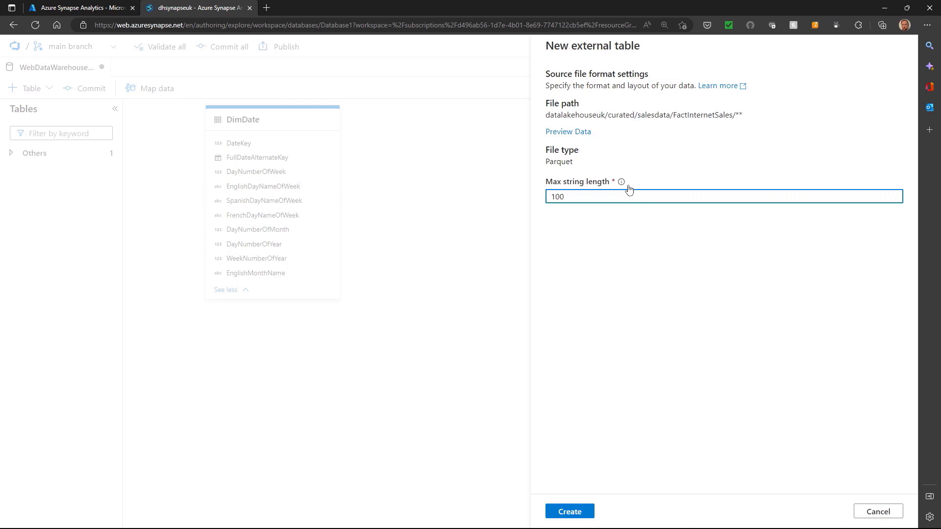
click(566, 131)
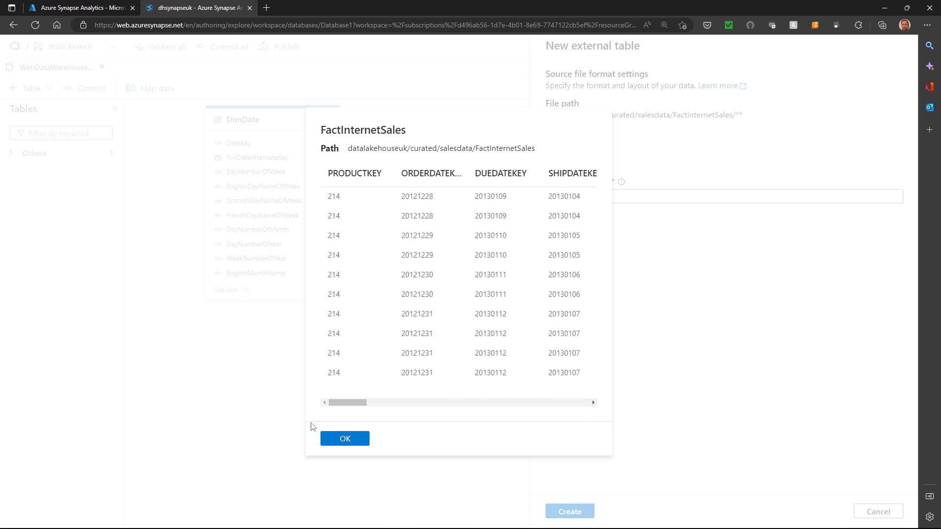
click(344, 438)
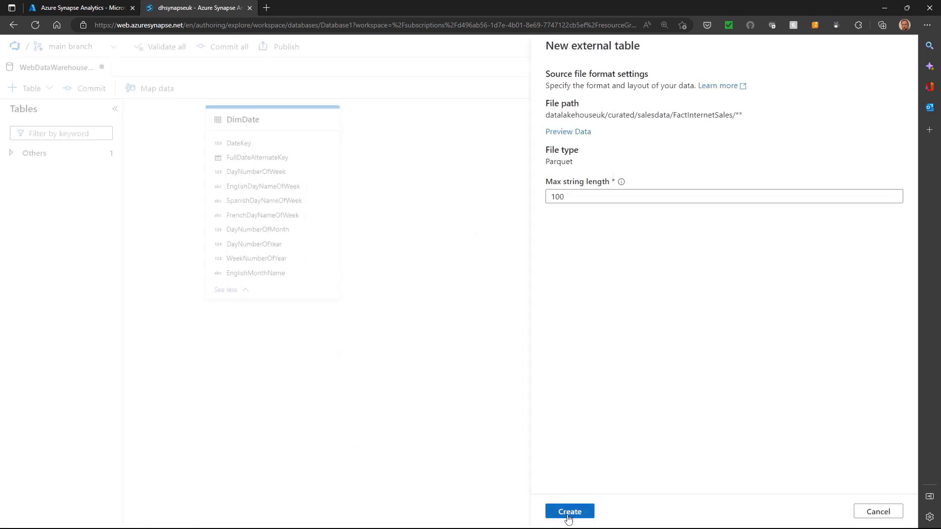
click(569, 511)
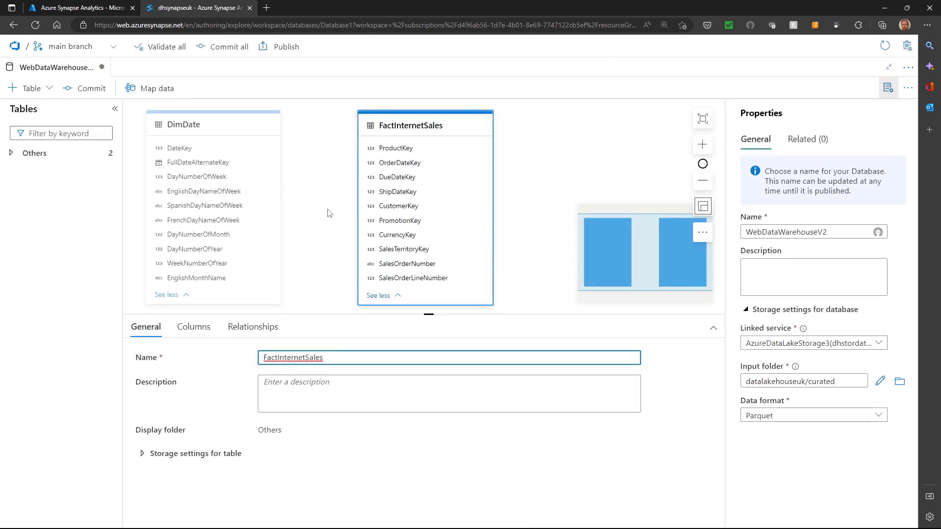
click(713, 328)
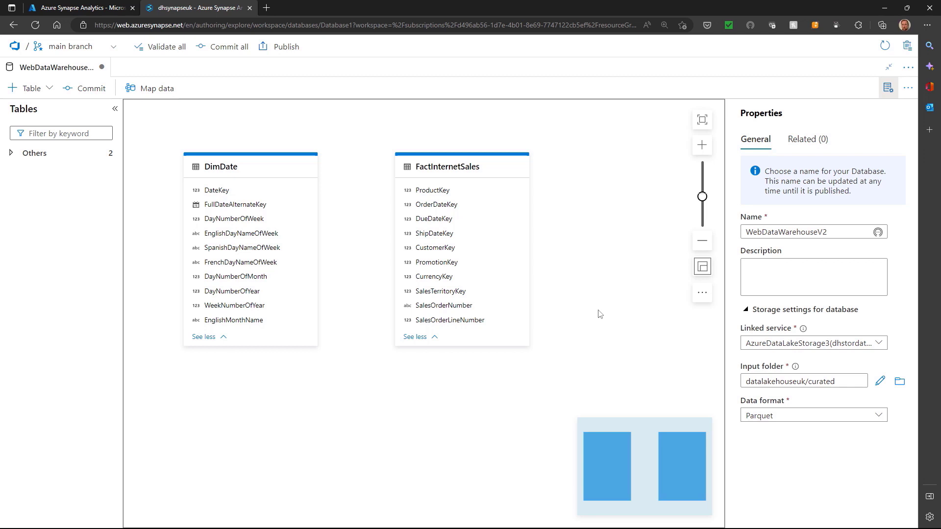
mouse_move(462, 167)
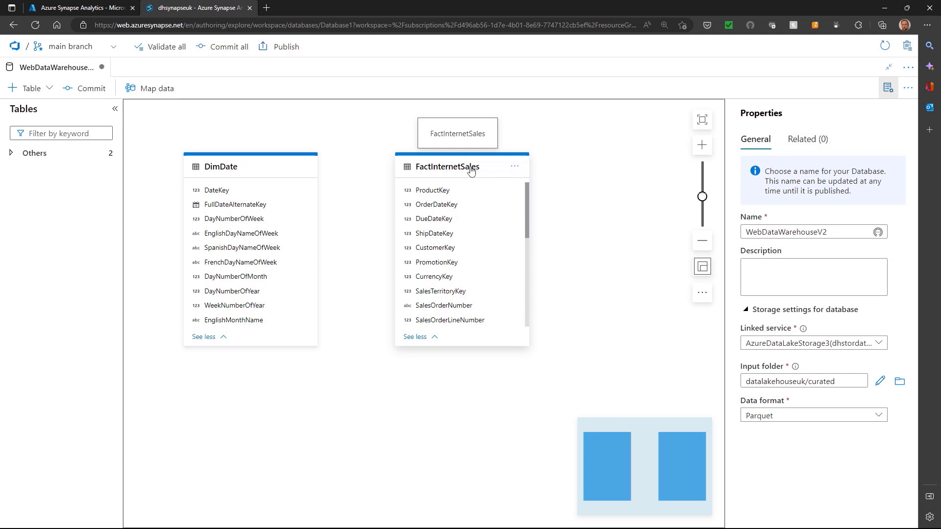
click(445, 166)
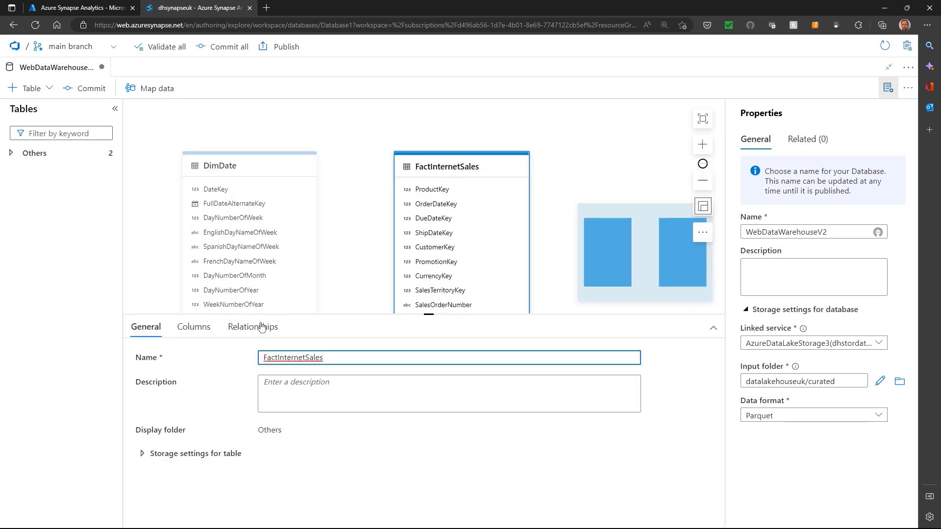
Add a relationship on FactInternetSales from DimDate.DateKey to OrderDateKey
click(252, 327)
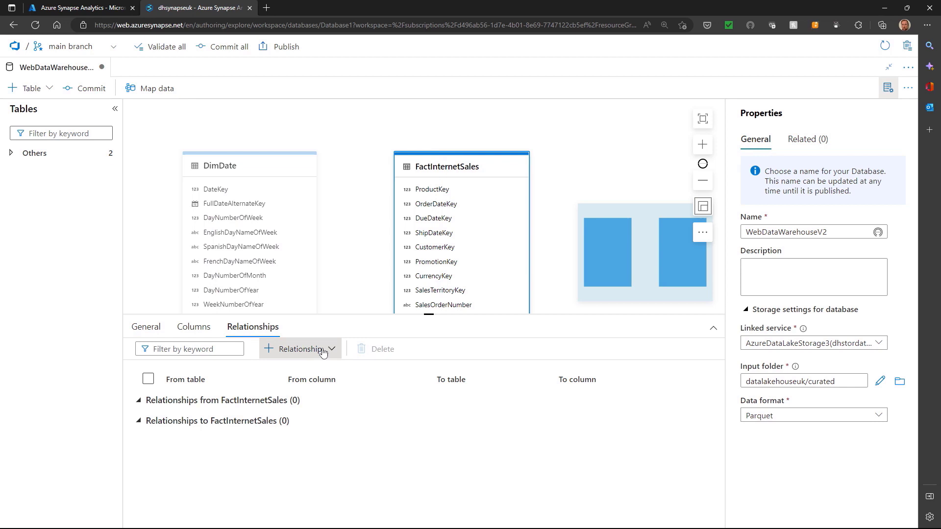
click(299, 349)
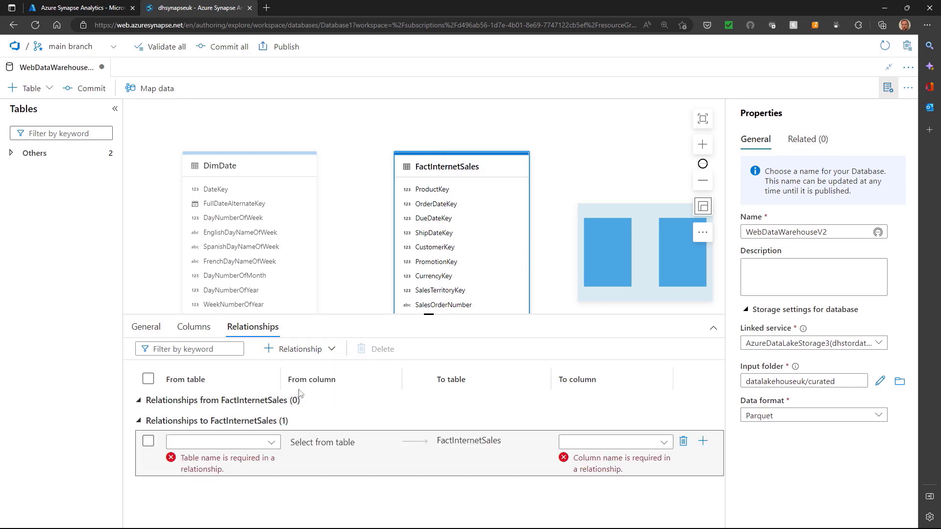
click(222, 442)
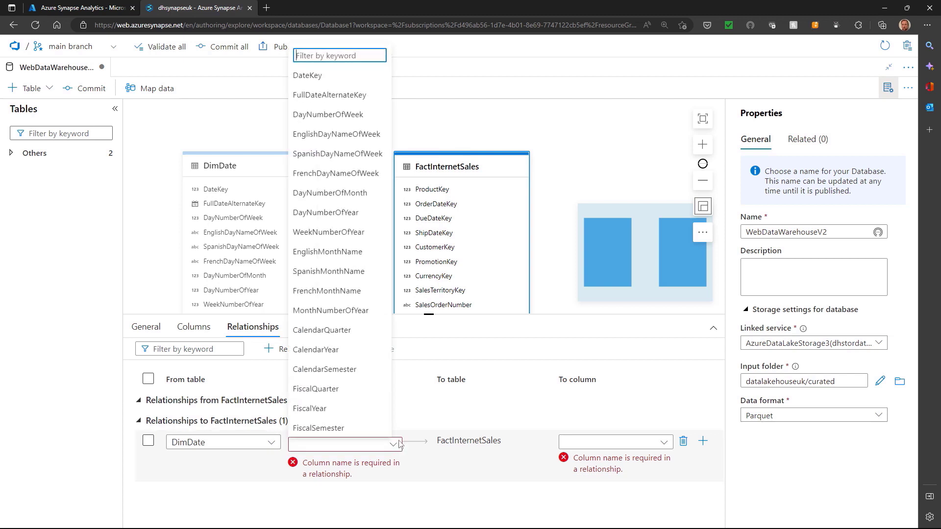
click(306, 75)
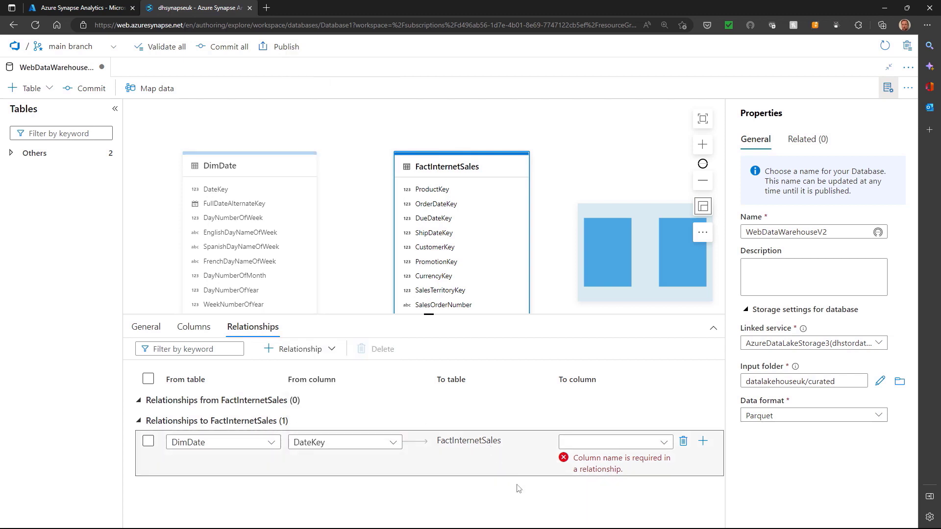
click(608, 441)
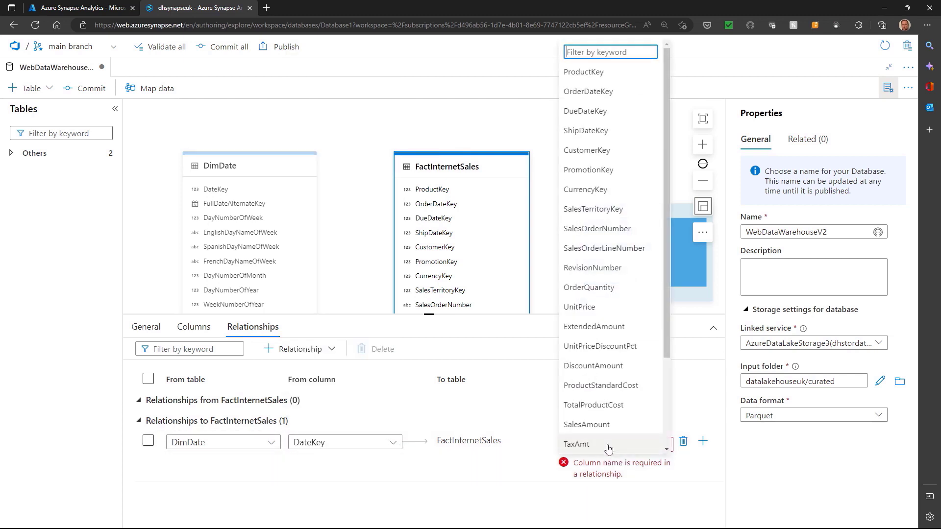
click(588, 91)
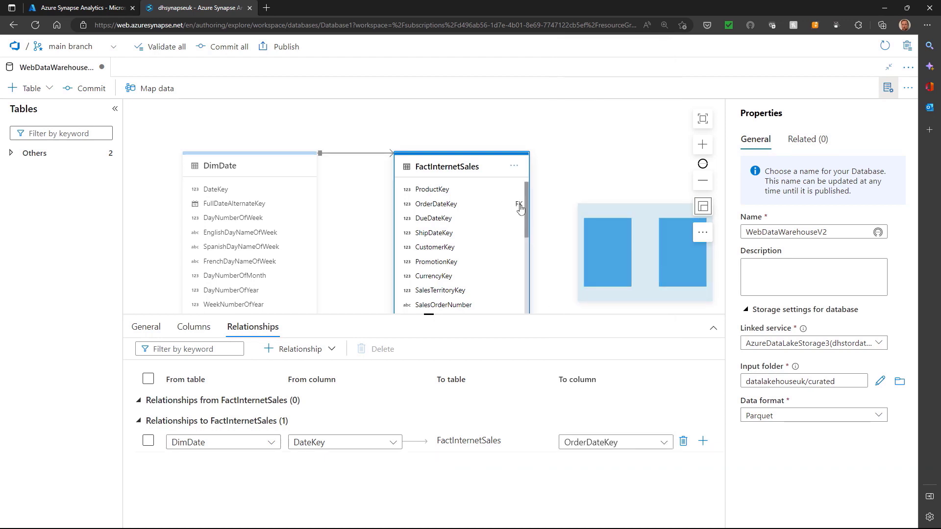
mouse_move(429, 321)
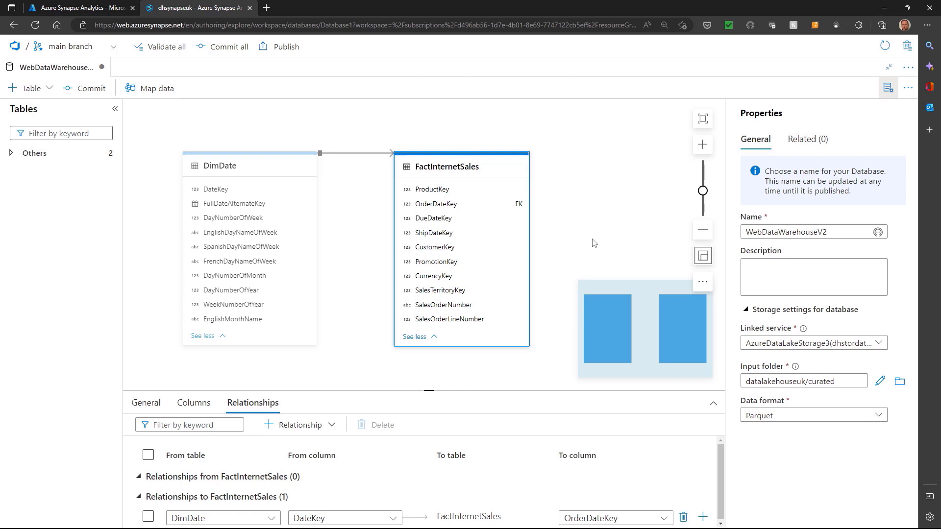
mouse_move(866, 81)
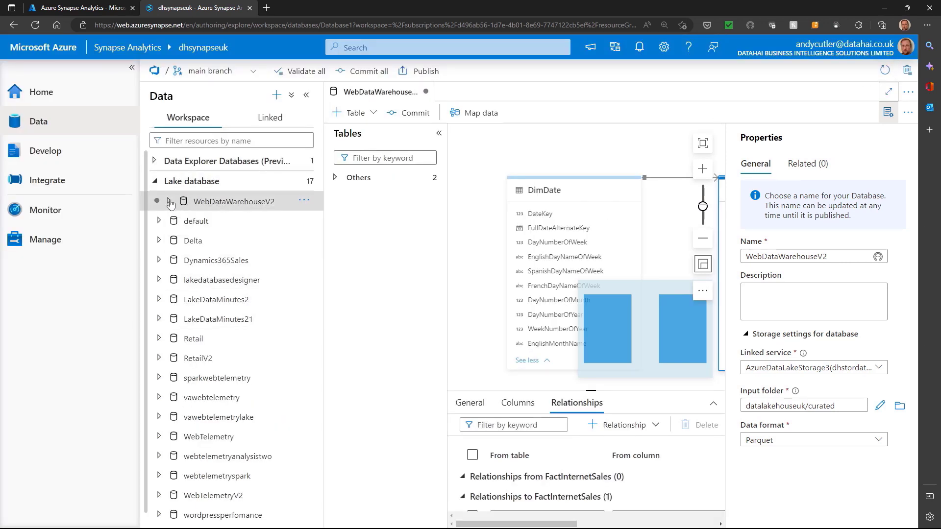
Expand WebDataWarehouseV2 under Lake database in the Data hub to show Tables
click(170, 201)
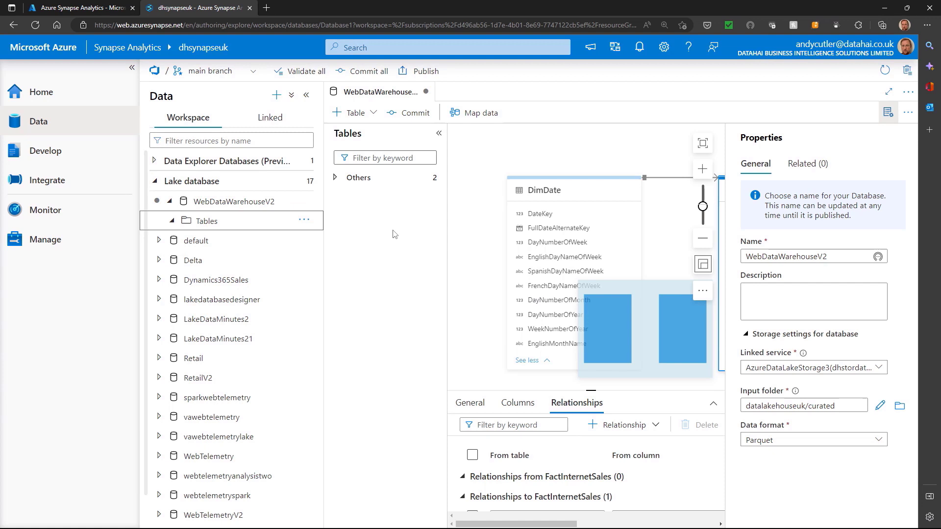